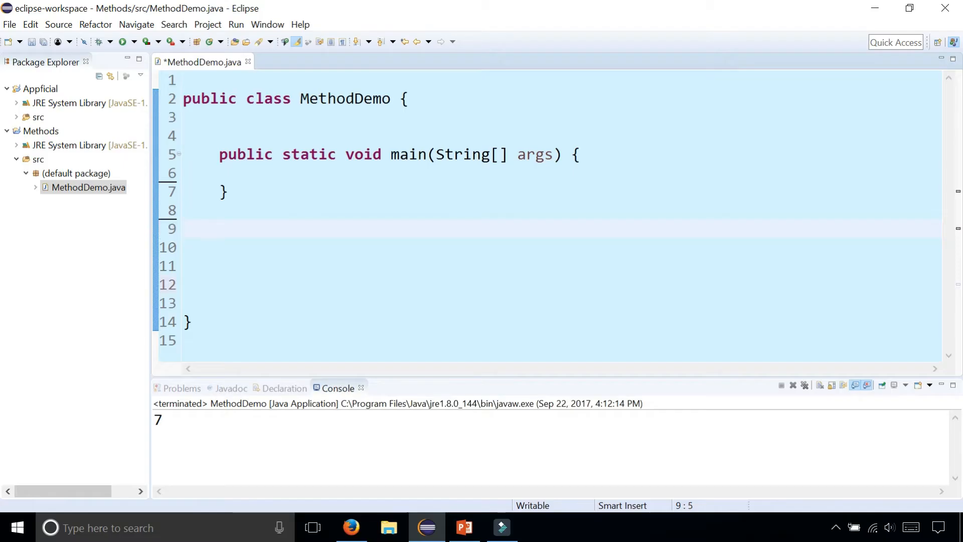
Below main, type public static void add(int x, int y) with a System.out.print body
text(public st)
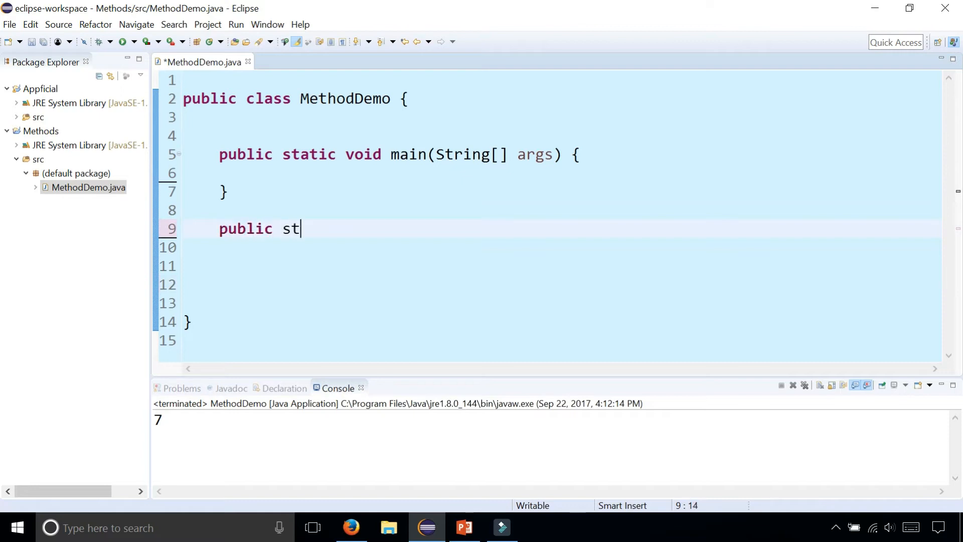
text(atic void add()
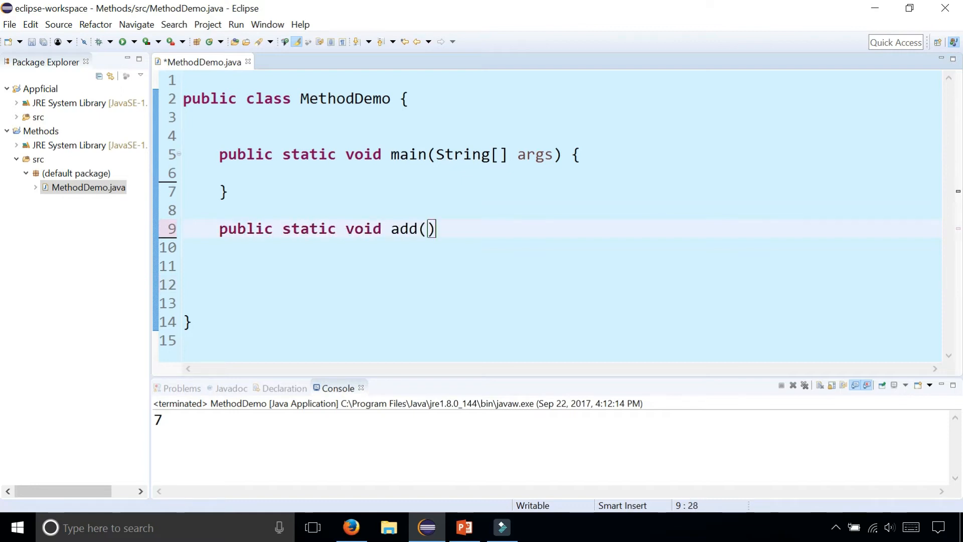
text(i)
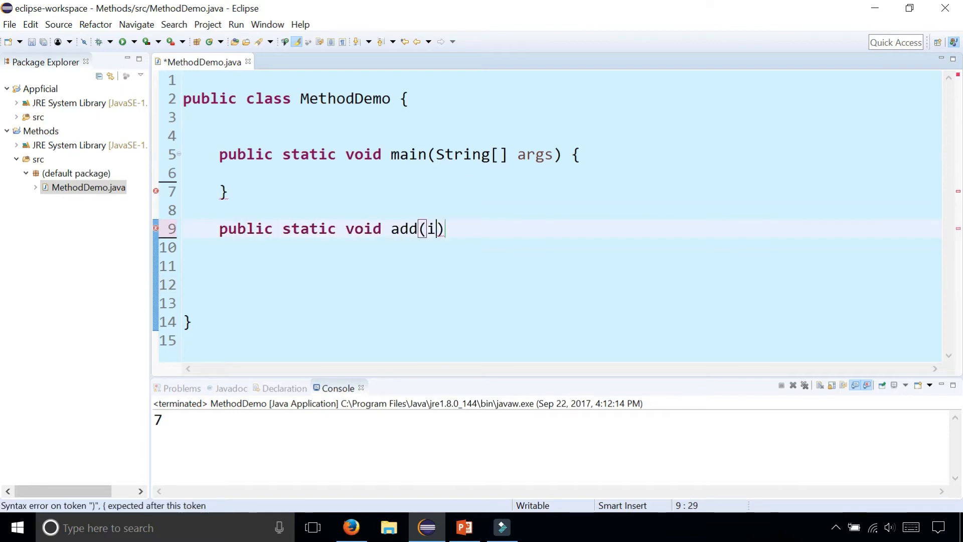
text(nt x, int y)
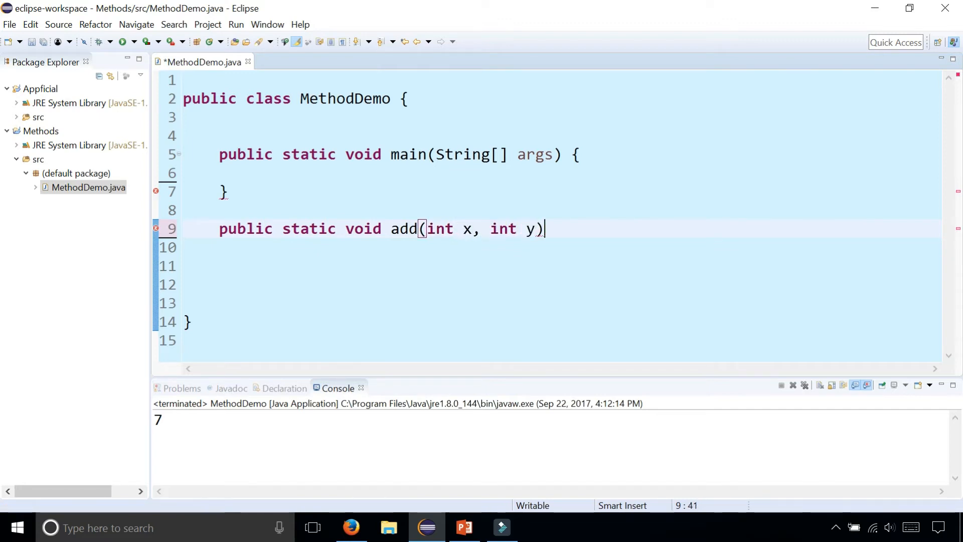
text({)
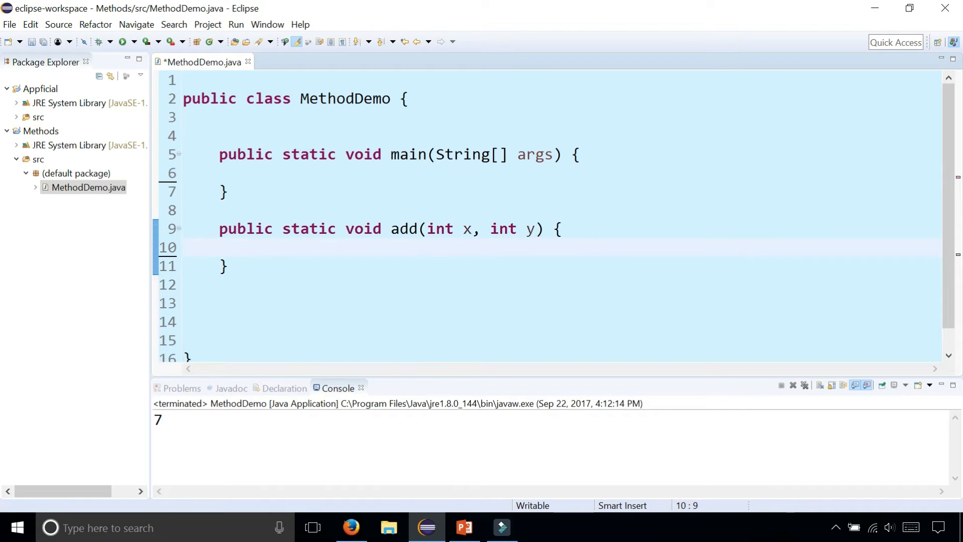
text(System)
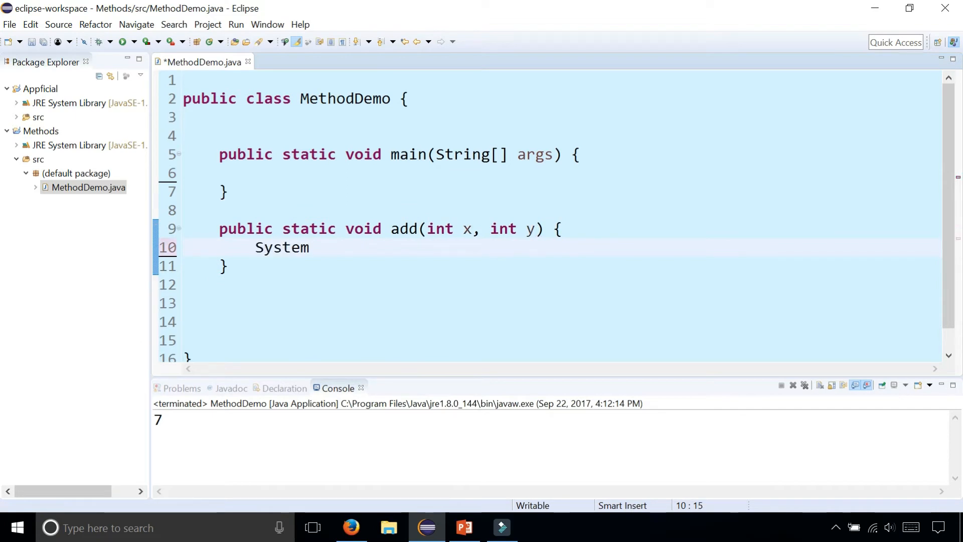
text(.out.println(x+y);)
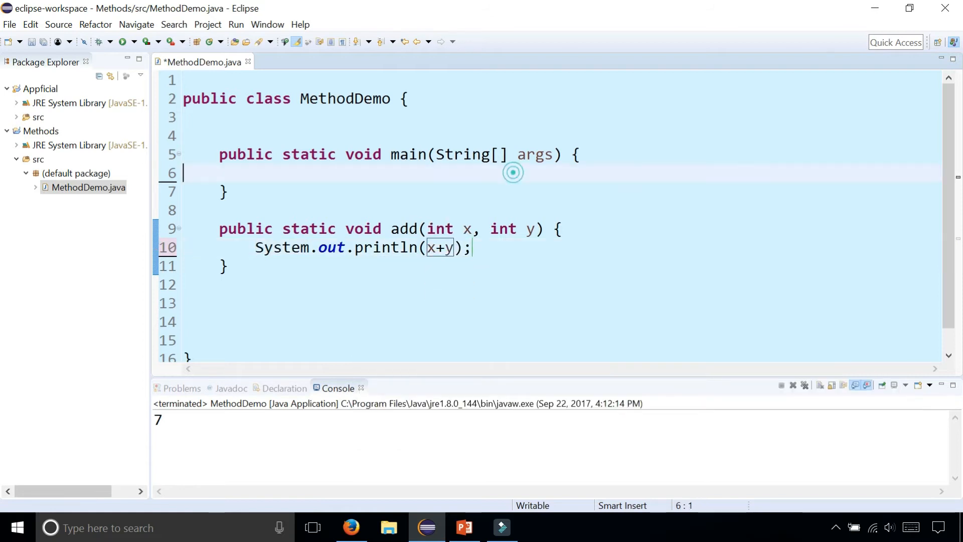
Call add(2,5); inside main
text(ad)
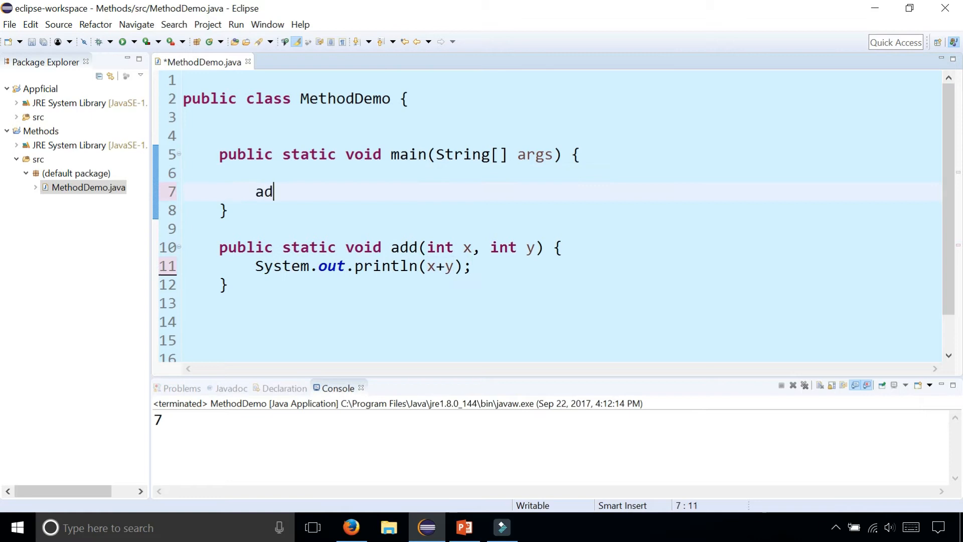
text(d(2,)
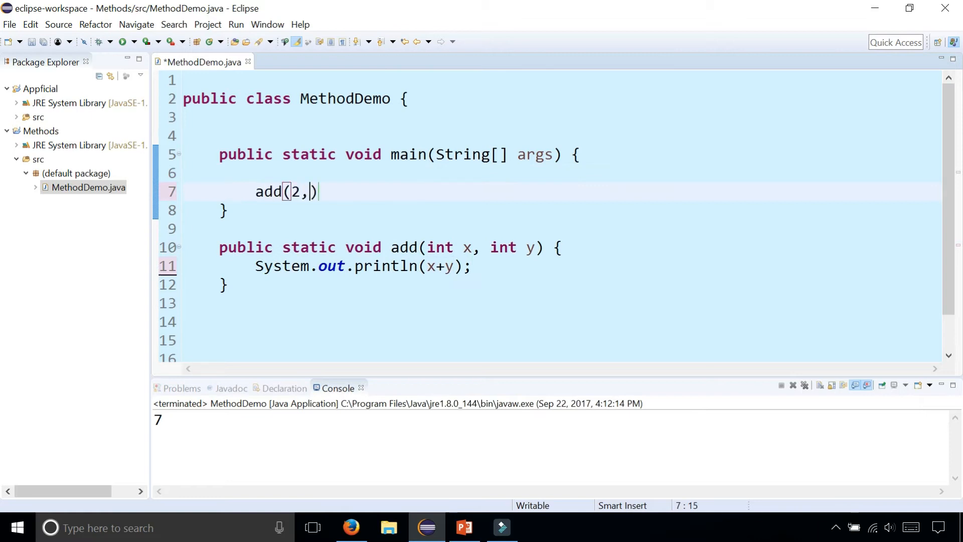
text(5)
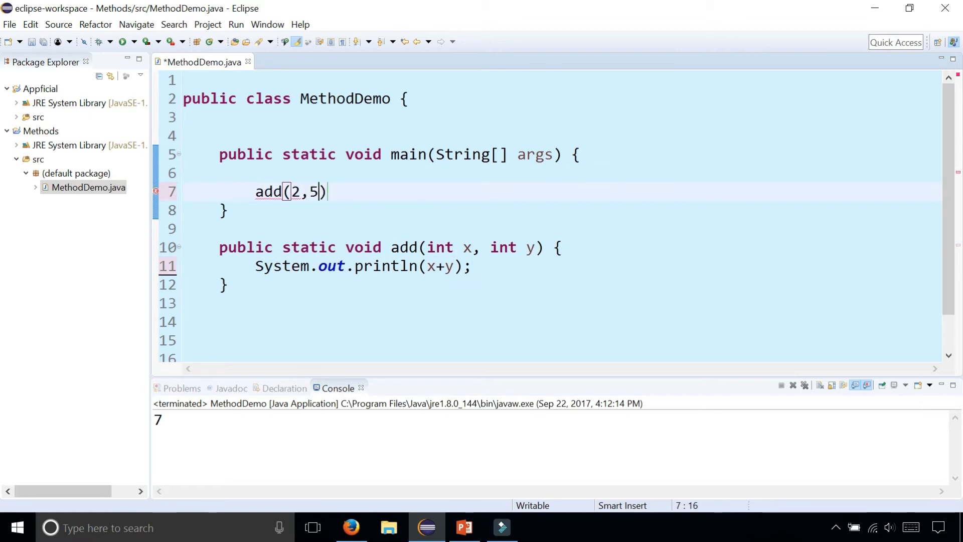
text(;)
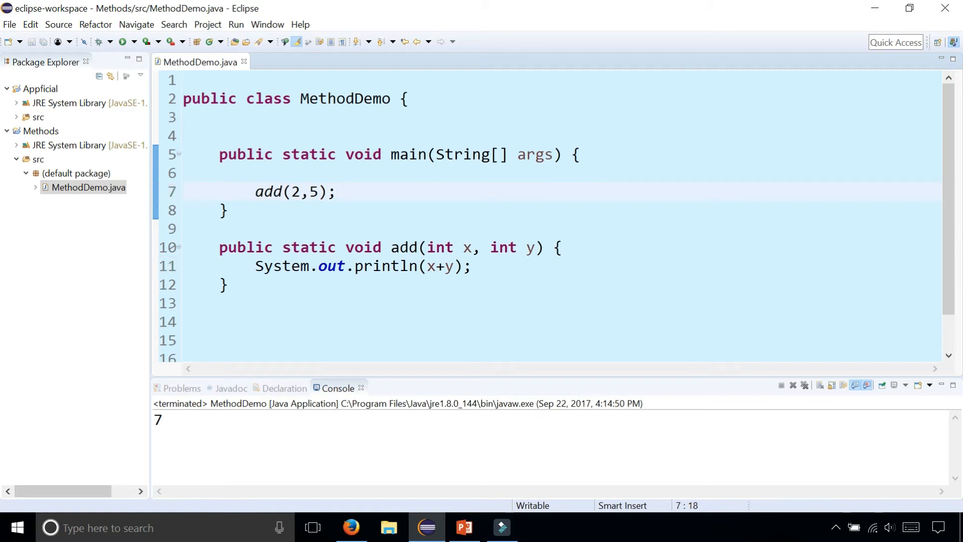
Select the print statement in add and remove the empty line after the method
double_click(527, 247)
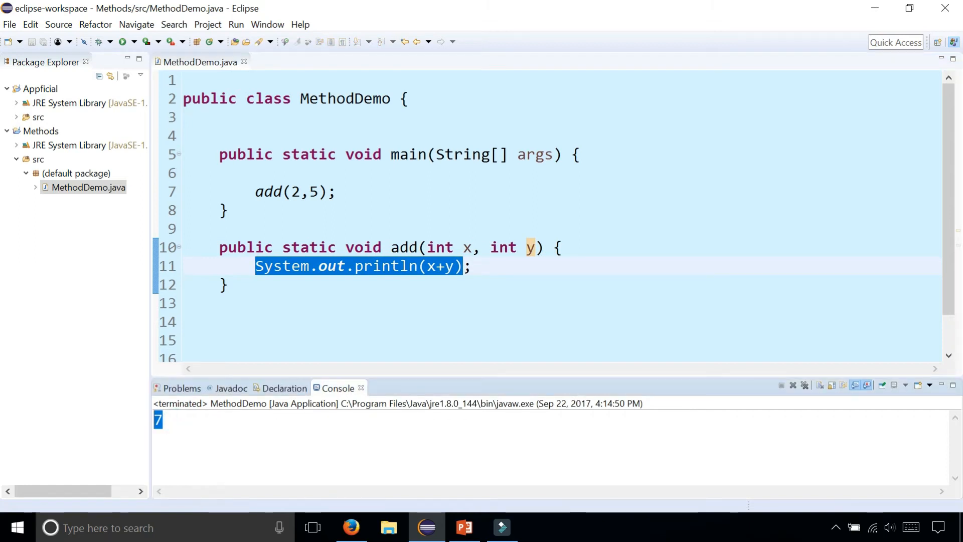
click(463, 303)
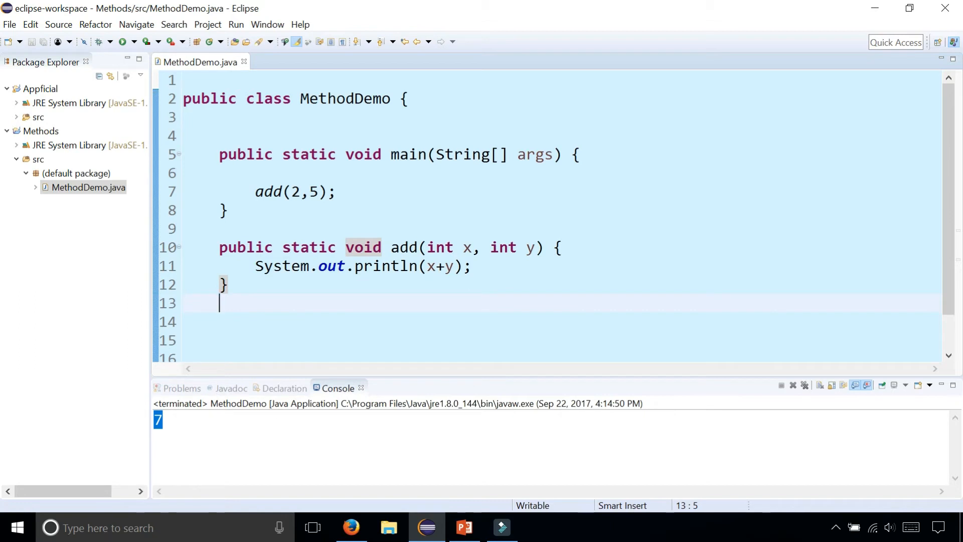
key(Backspace)
text(public static)
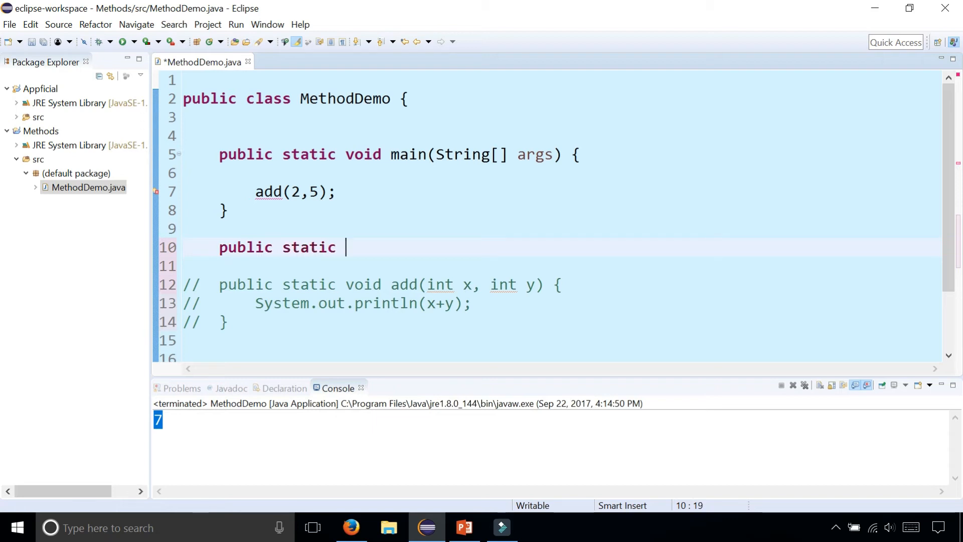
Type public static int add(int x, int y) whose body returns x+y
text(int)
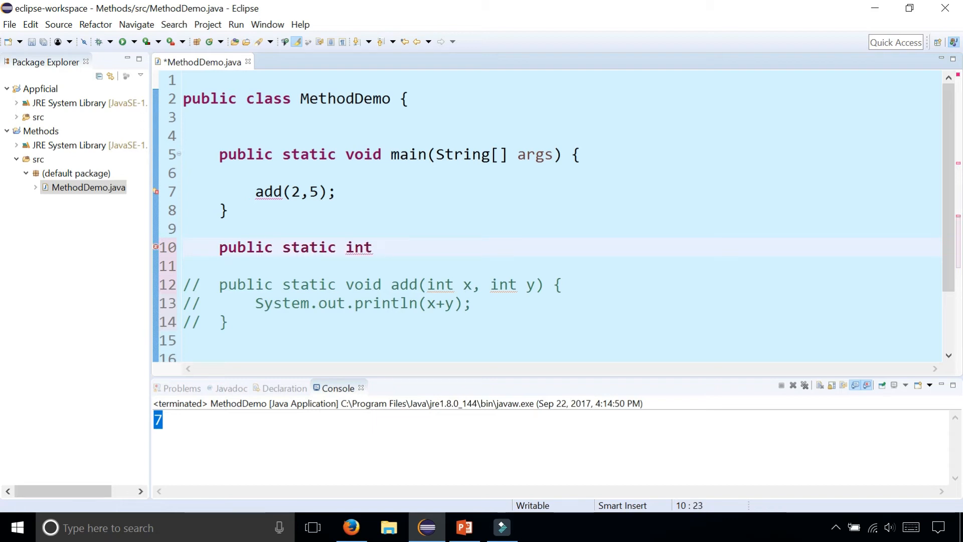
text(add(int x))
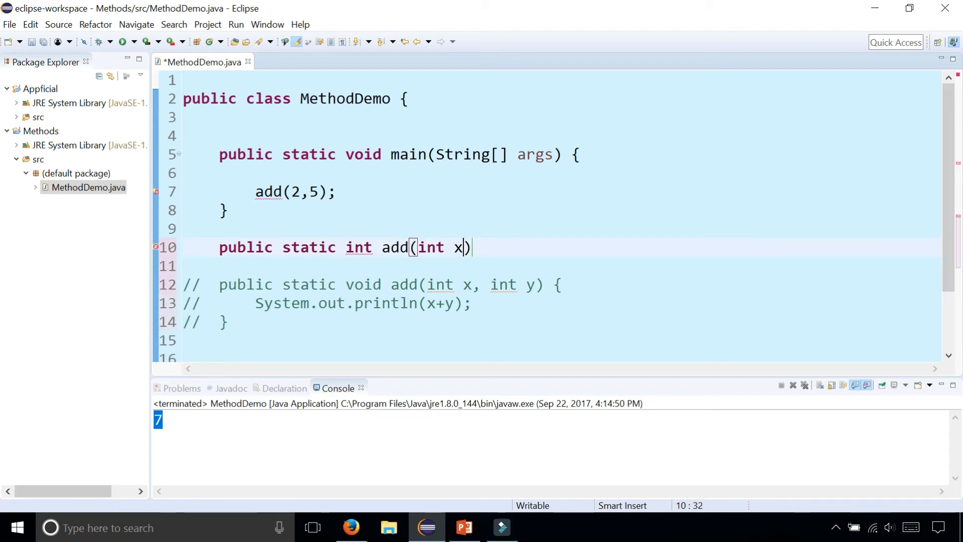
text(, int y)
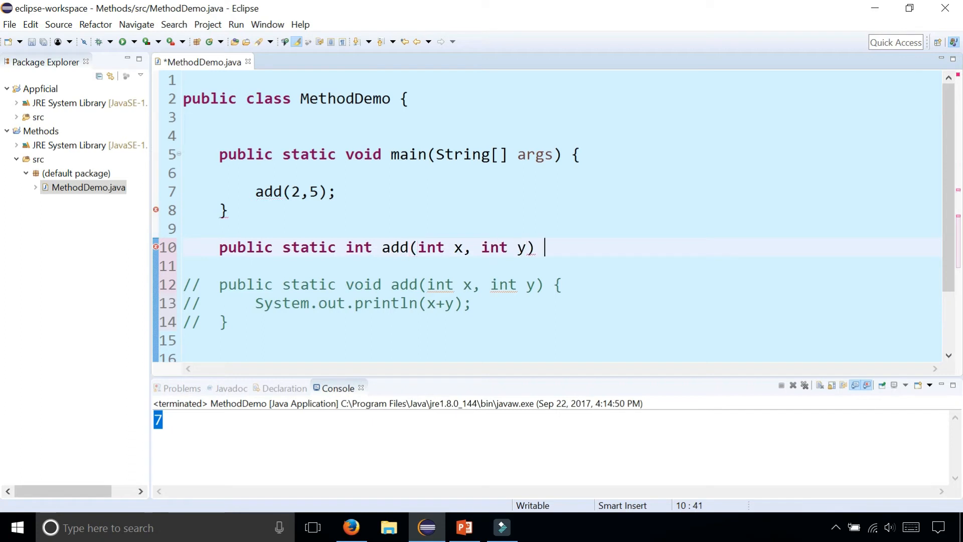
text({)
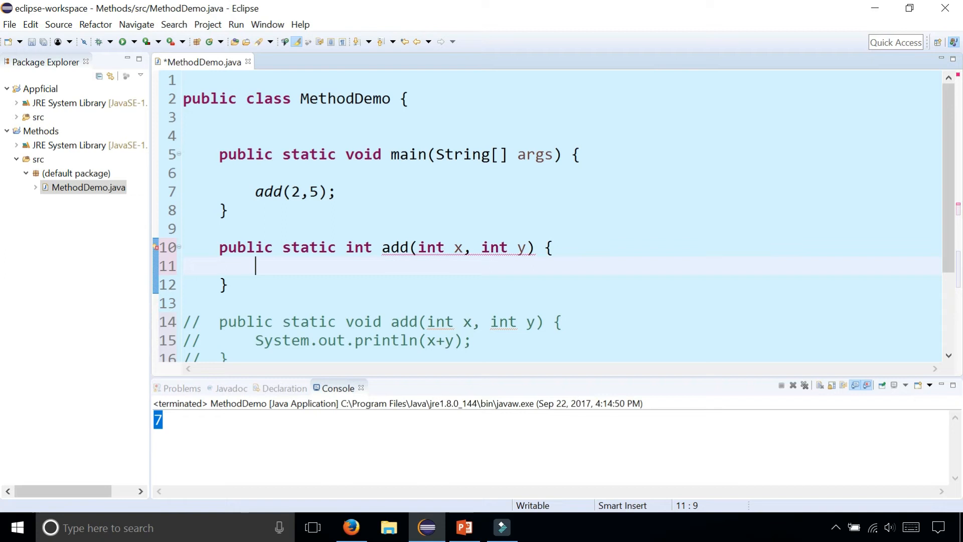
text(retr)
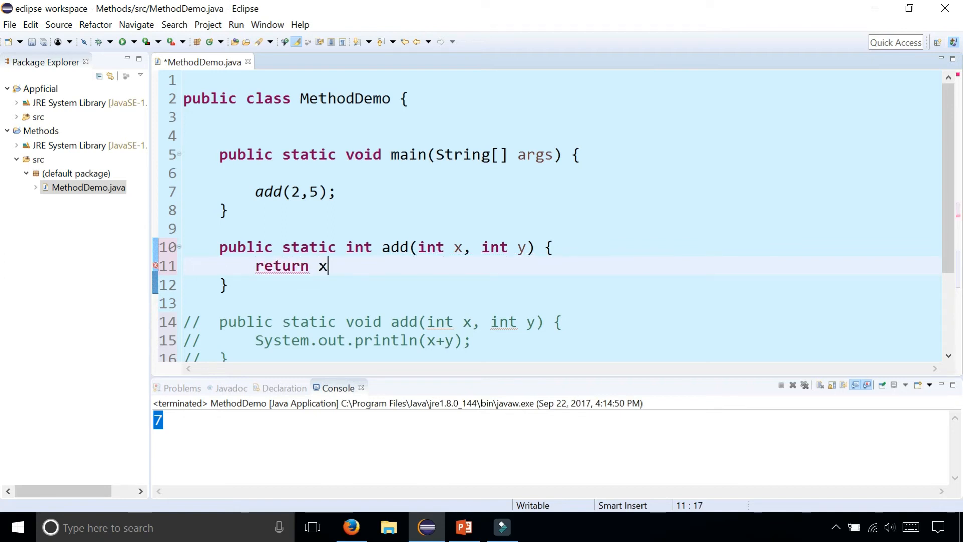
text(+y;)
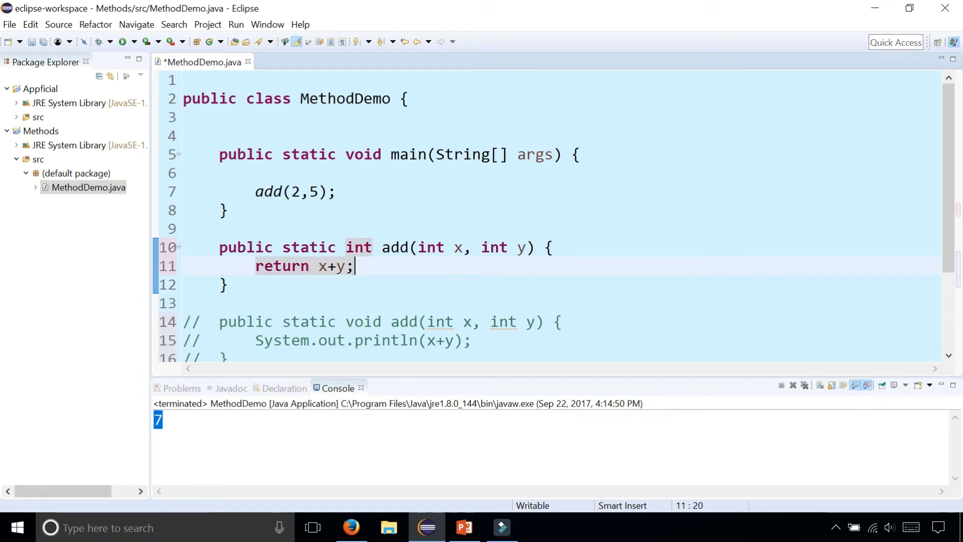
double_click(269, 191)
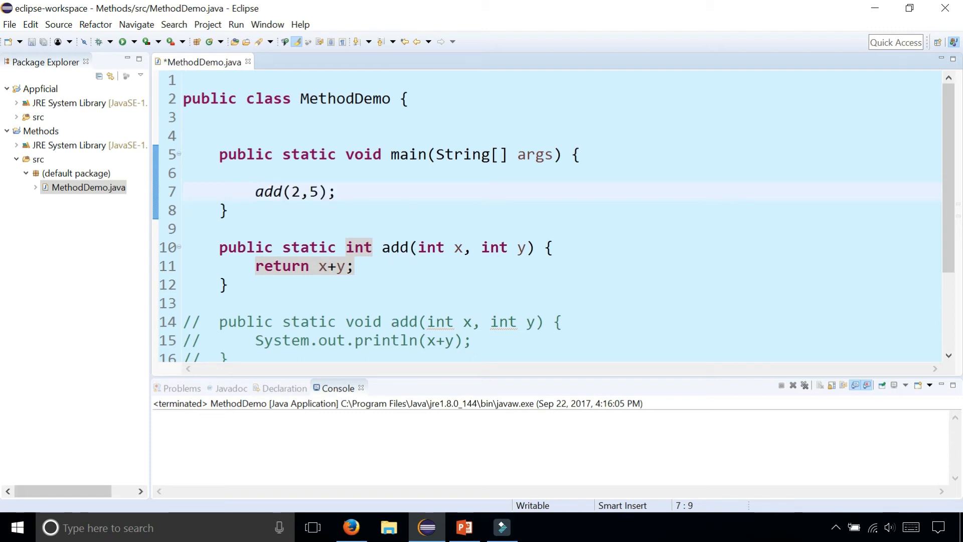
Wrap the add(2,5) call in System.out.println(...) and run the program
text(System.out)
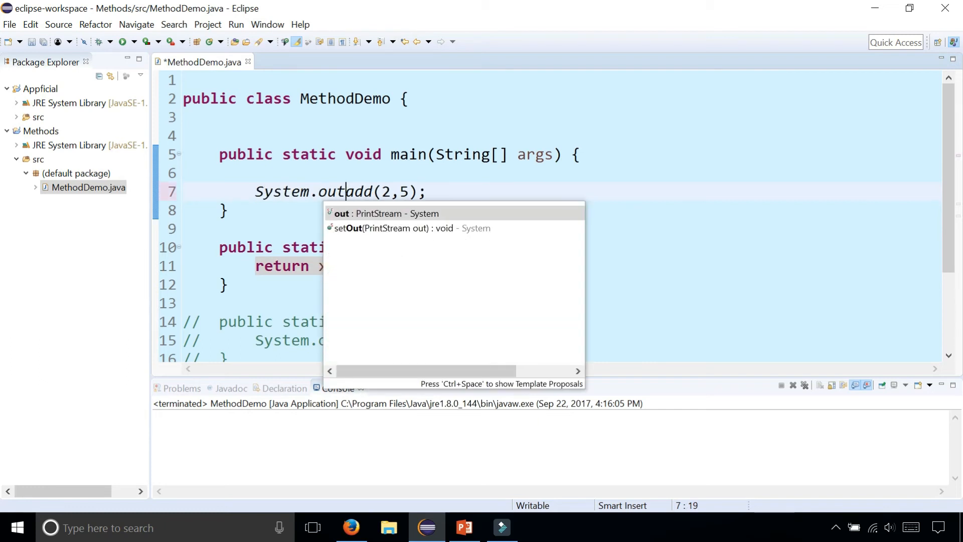
text(.println()
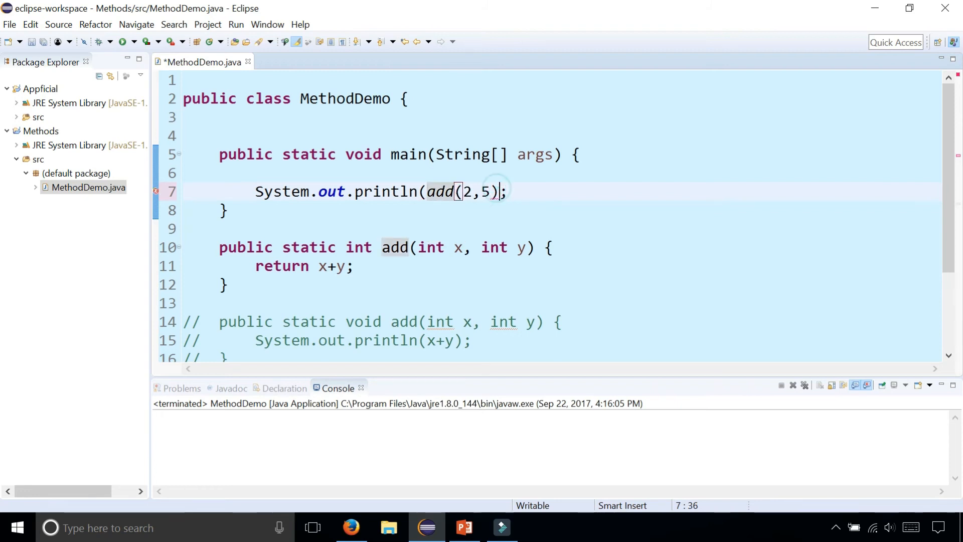
text())
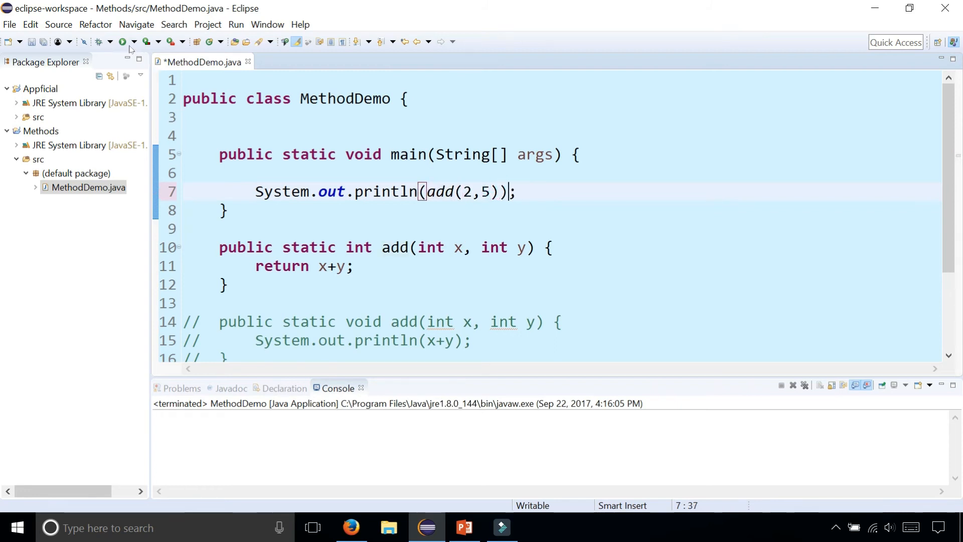
click(122, 41)
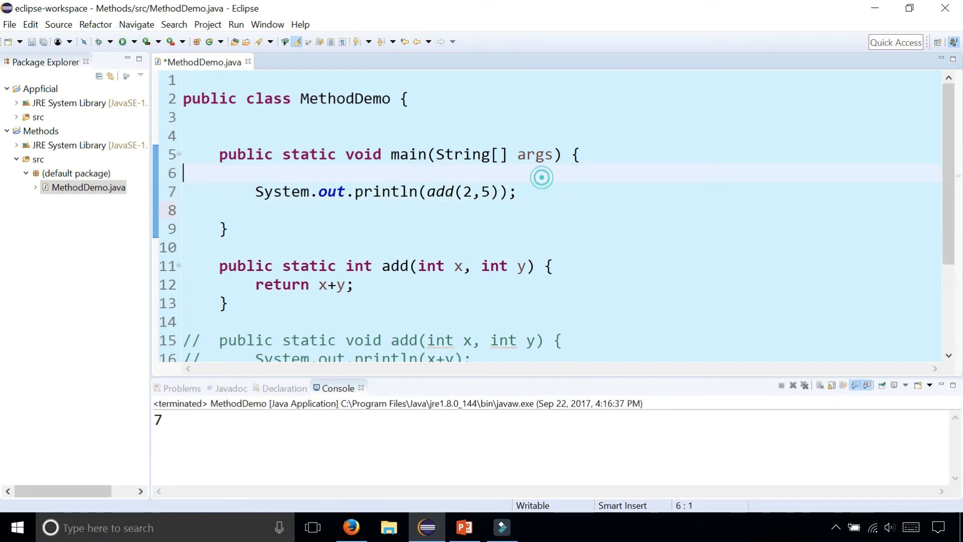
Declare int answer = add(4,8); in main
text(int a)
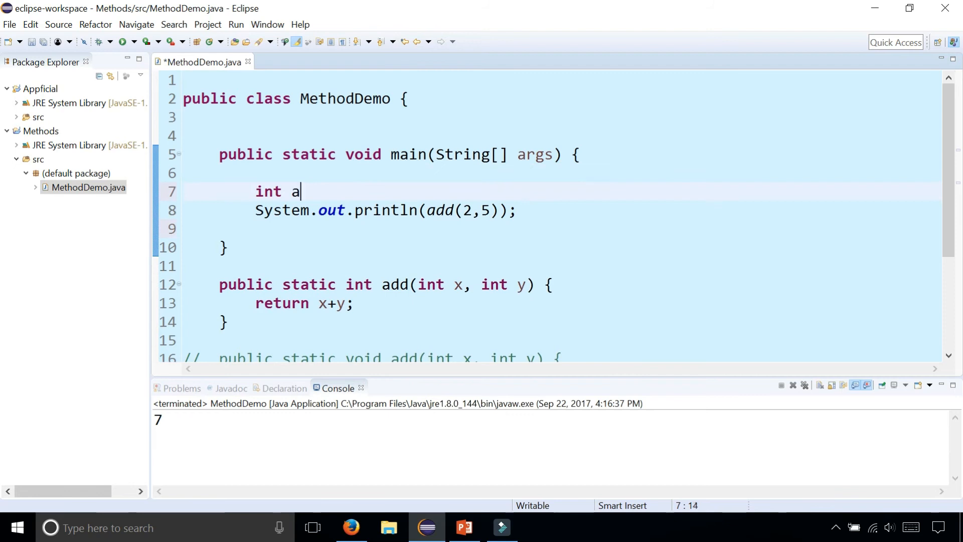
text(nswer = a)
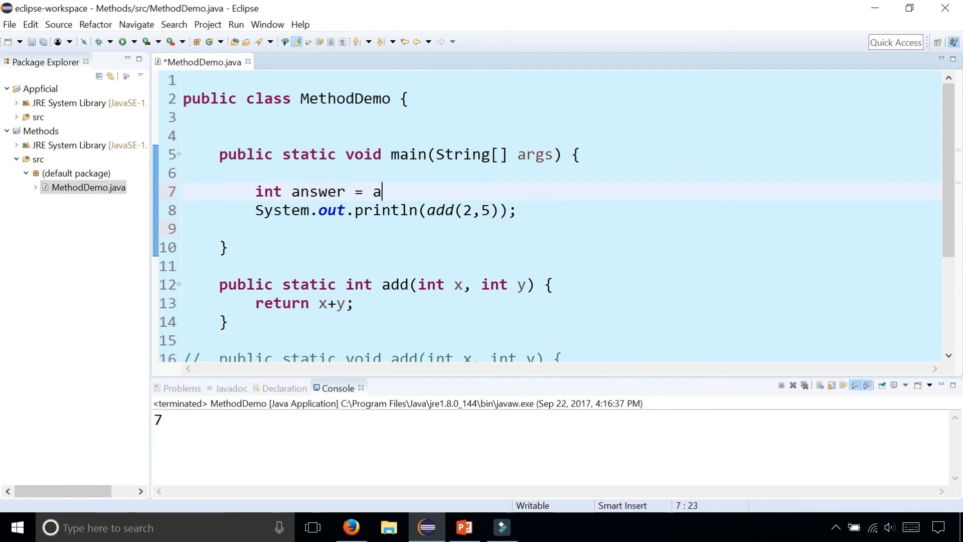
text(dd()
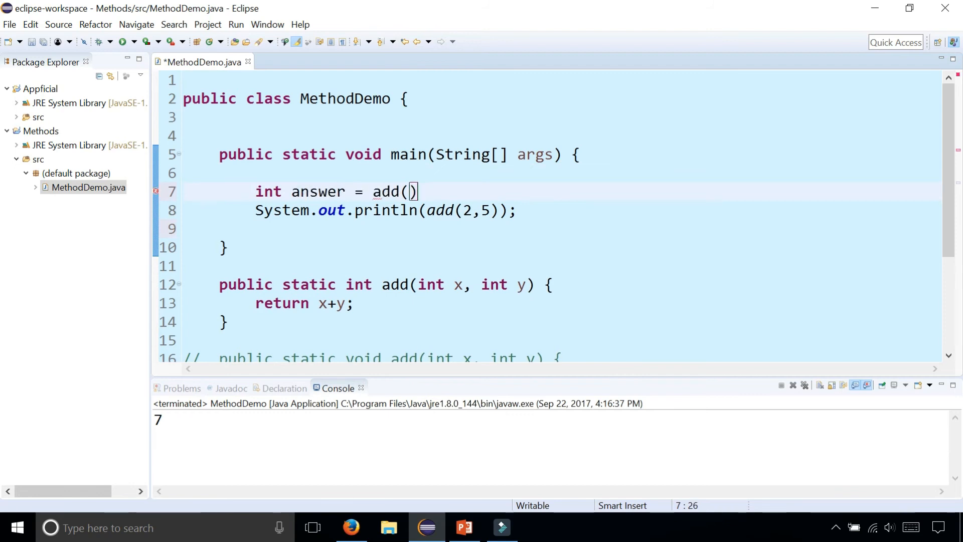
text(4,8)
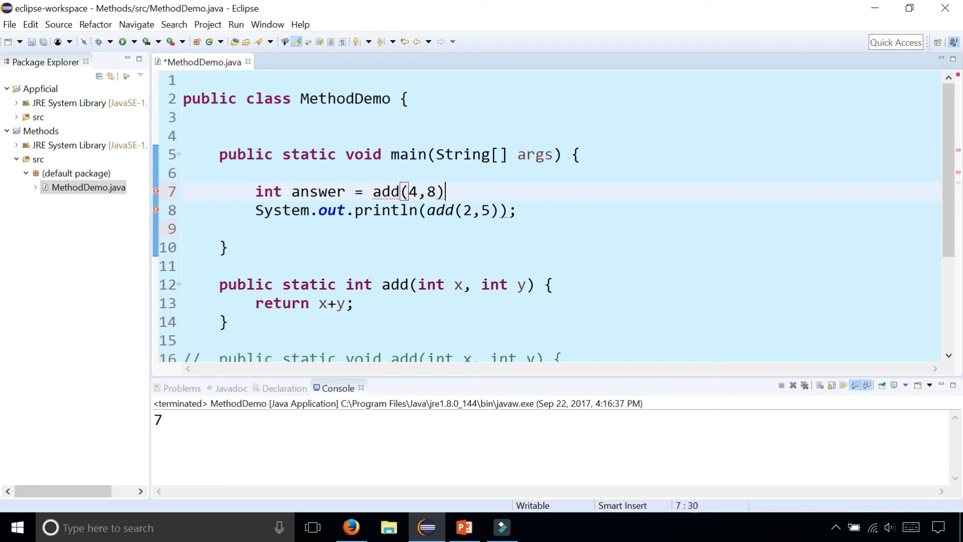
text(;)
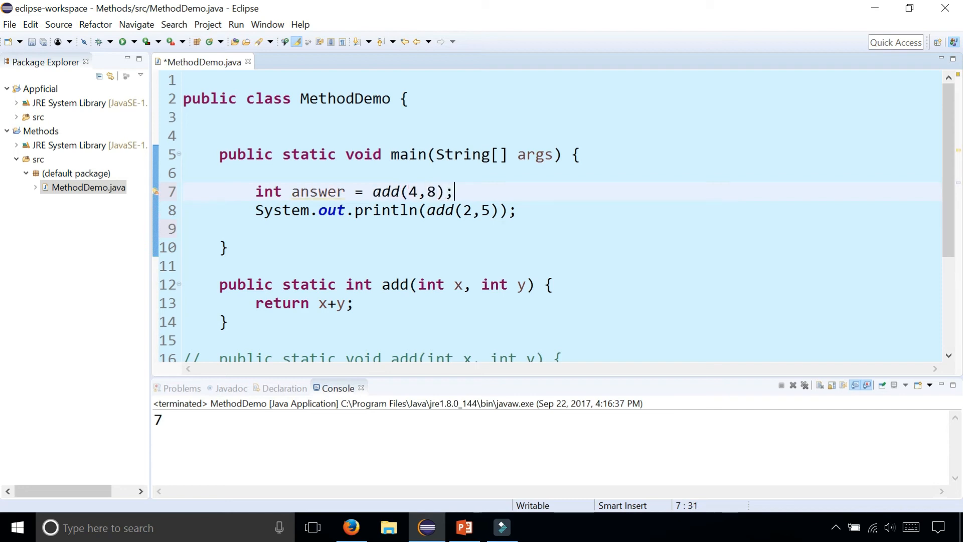
Replace add(2,5) in println with answer and run to print 12
double_click(459, 210)
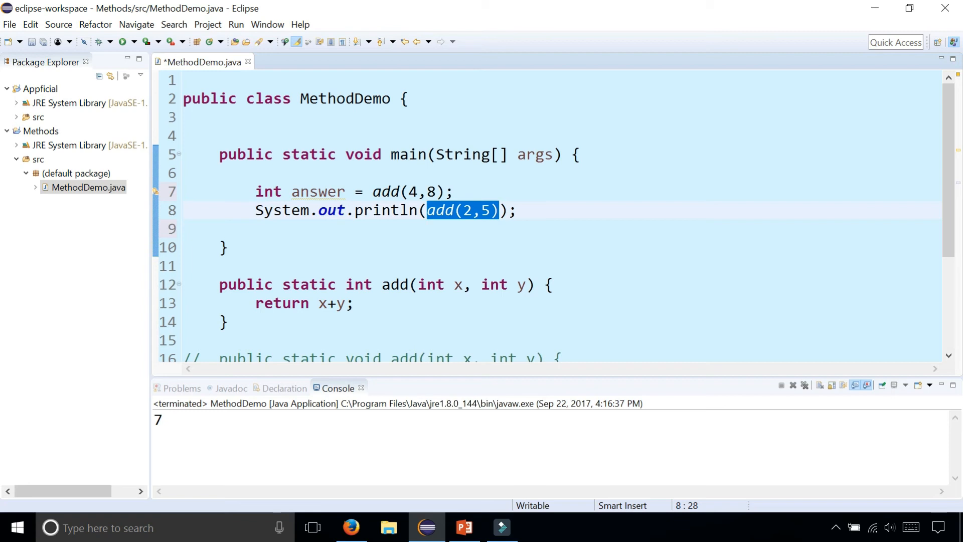
text(answe)
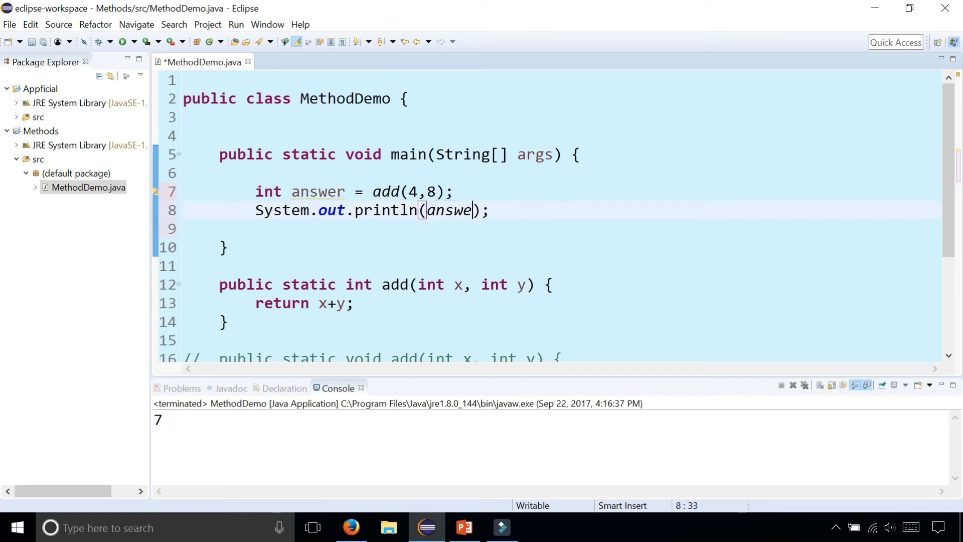
text(r)
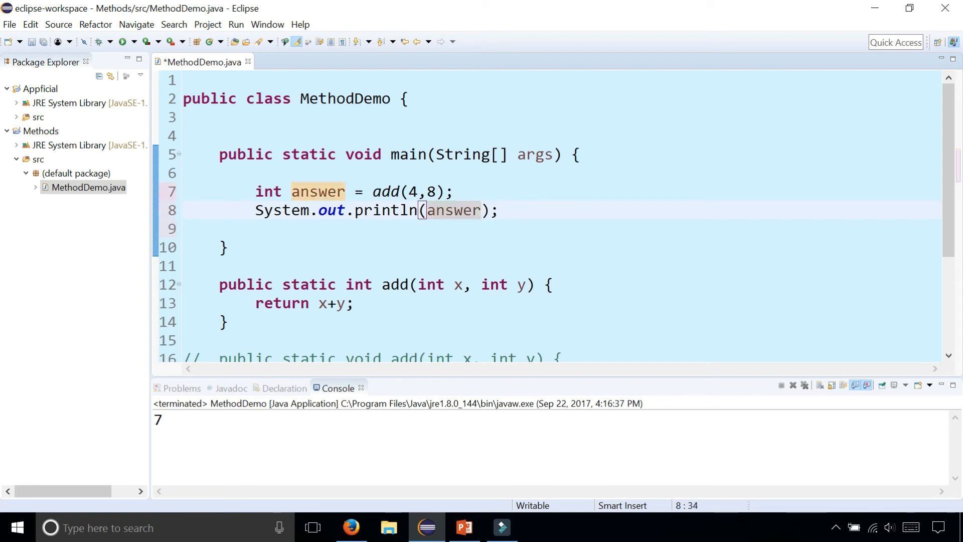
click(126, 41)
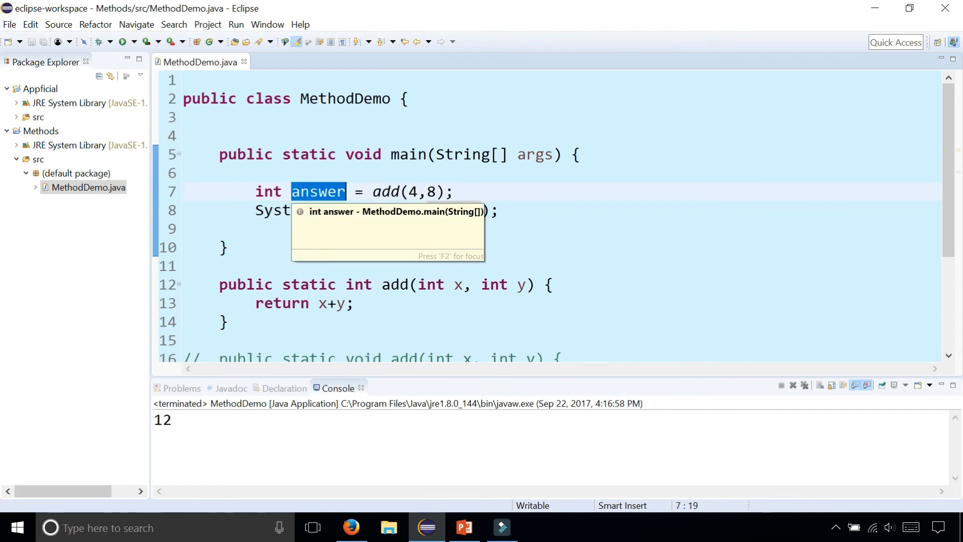
click(372, 191)
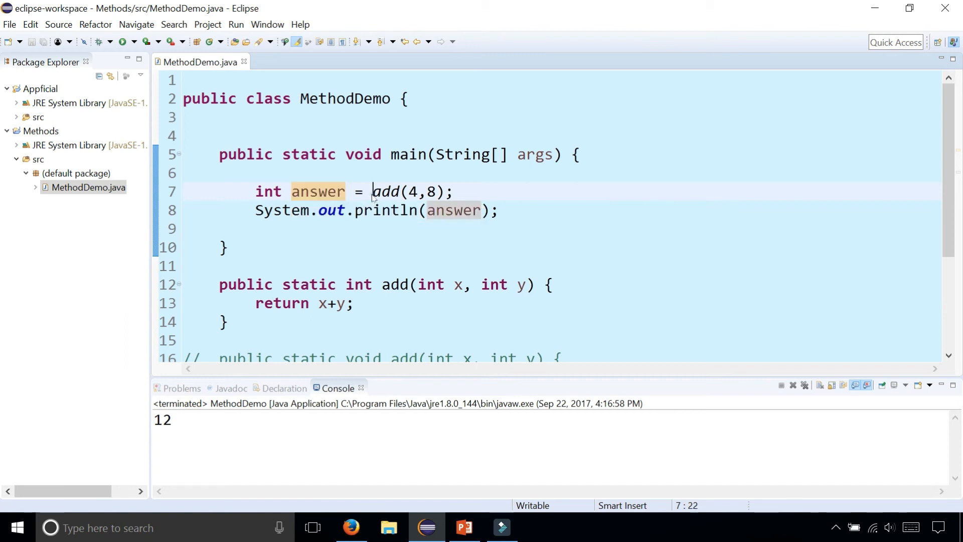
drag(372, 191, 453, 191)
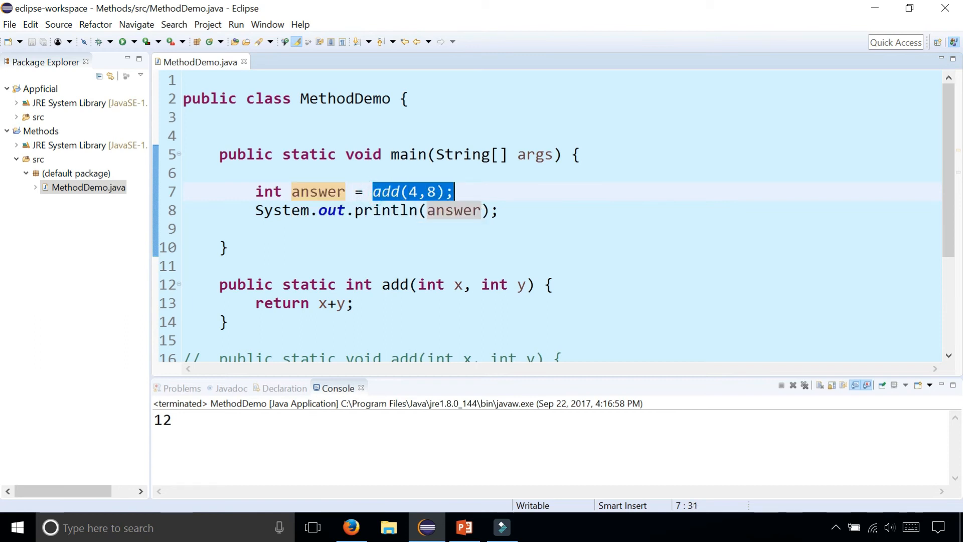
click(318, 191)
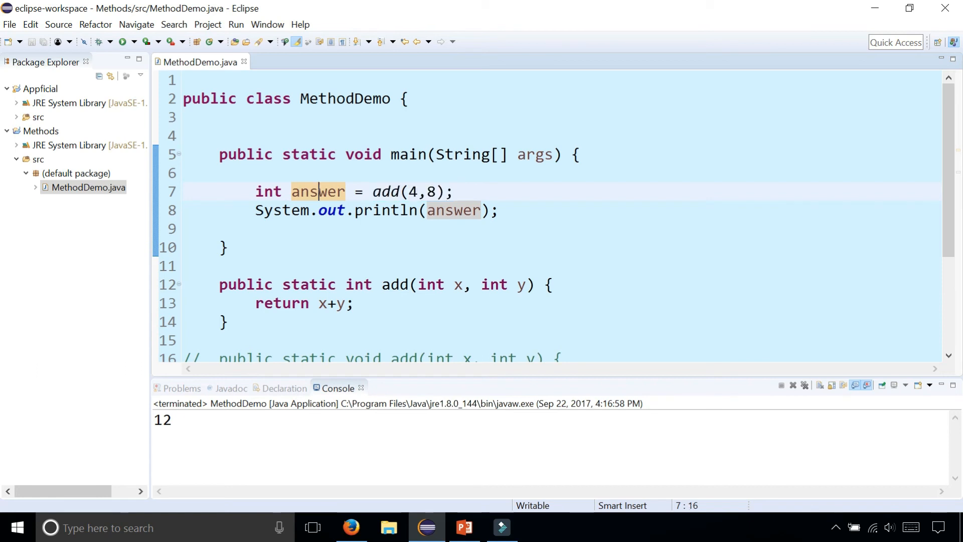
double_click(268, 191)
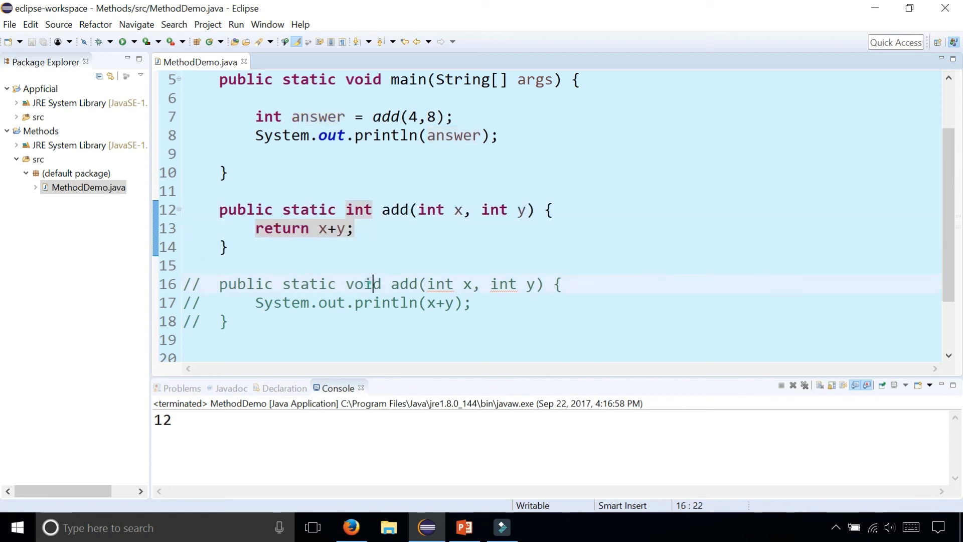
double_click(364, 284)
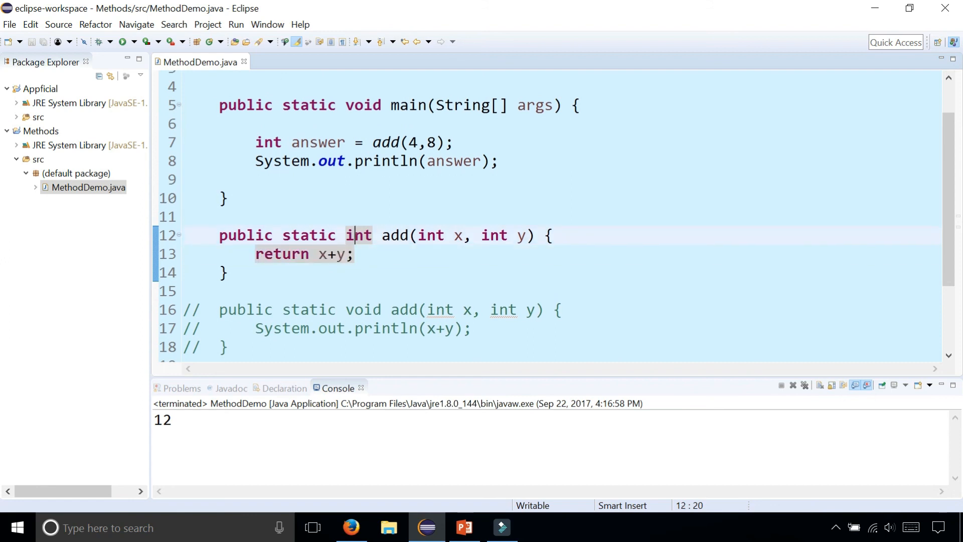
double_click(357, 235)
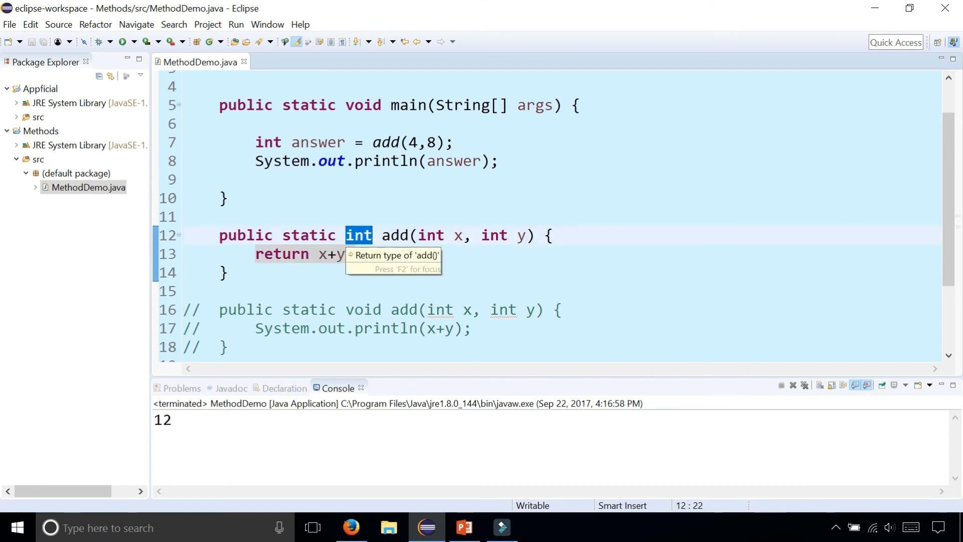